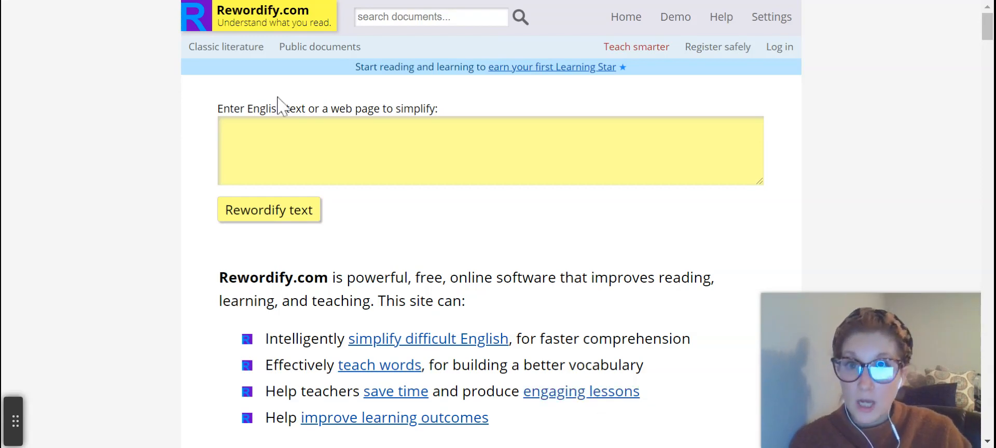
{"action": "mouse_move", "coordinate": [309, 52]}
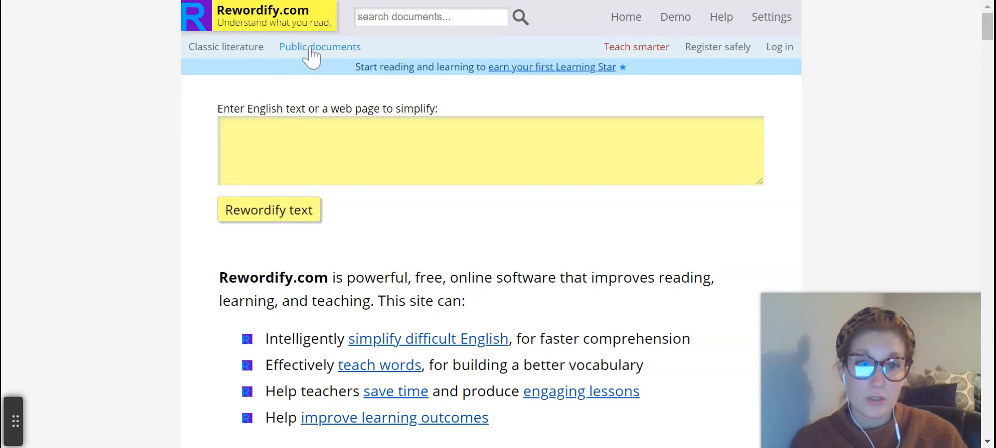
{"action": "mouse_move", "coordinate": [225, 49]}
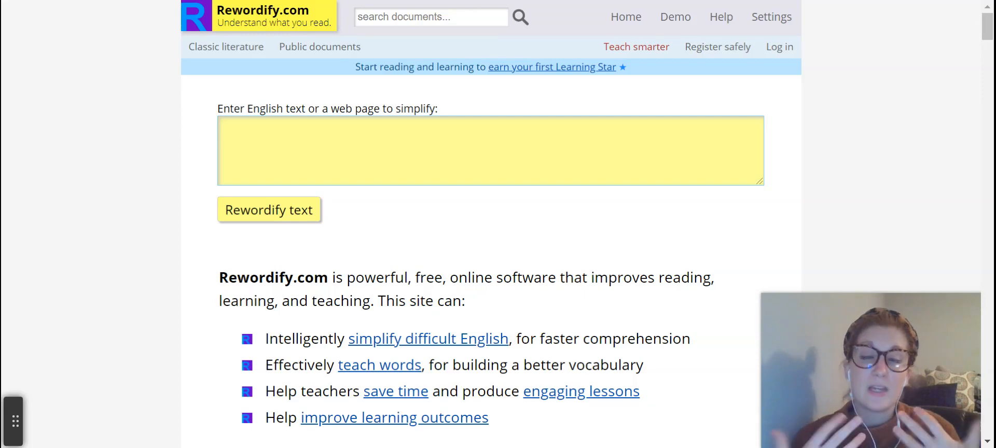
Paste the Iditarod passage into the yellow box and rewordify it into highlighted simpler wording
{"action": "left_click", "coordinate": [354, 150]}
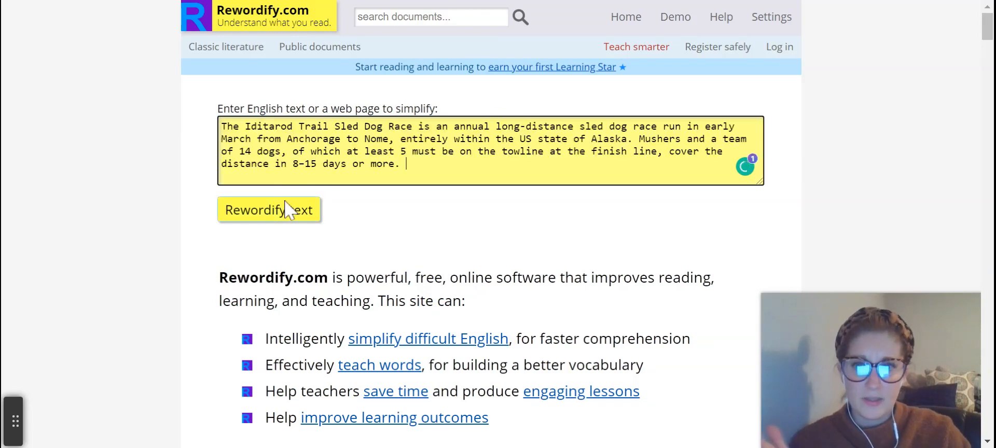
{"action": "left_click", "coordinate": [267, 209]}
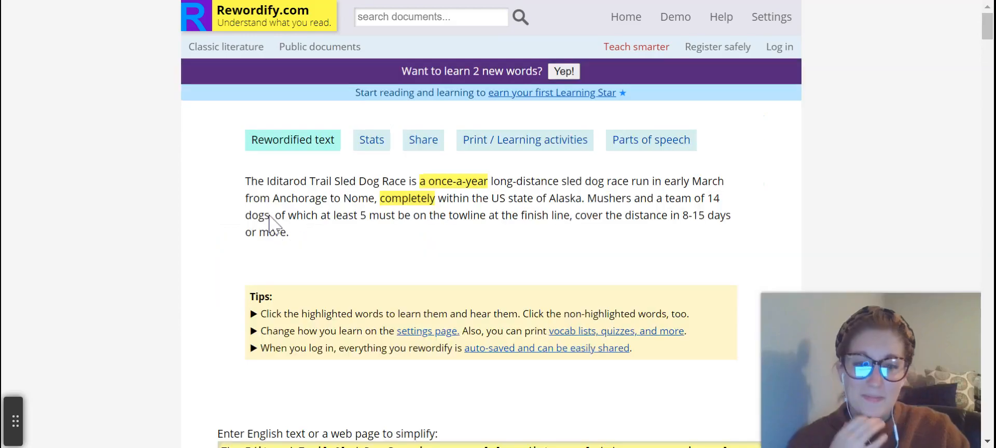
{"action": "left_click", "coordinate": [466, 214]}
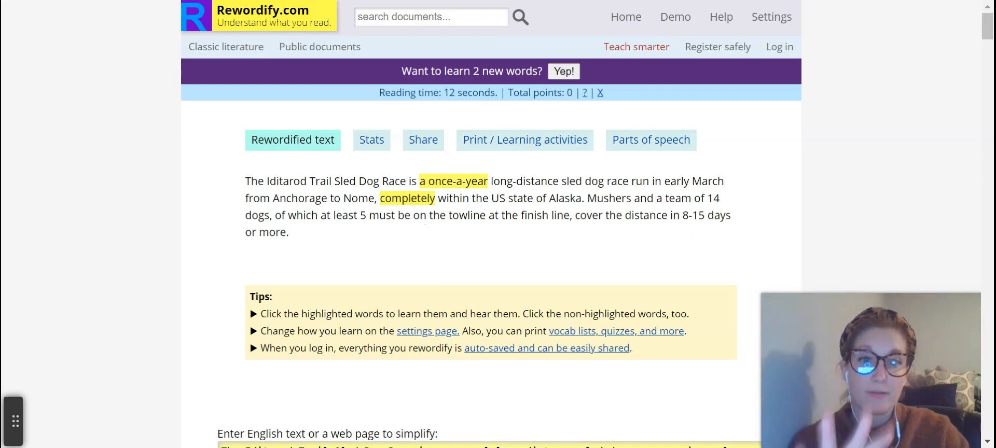
View the pop-up for the simplified word 'completely' and the definition of 'Iditarod'
{"action": "left_click", "coordinate": [408, 198]}
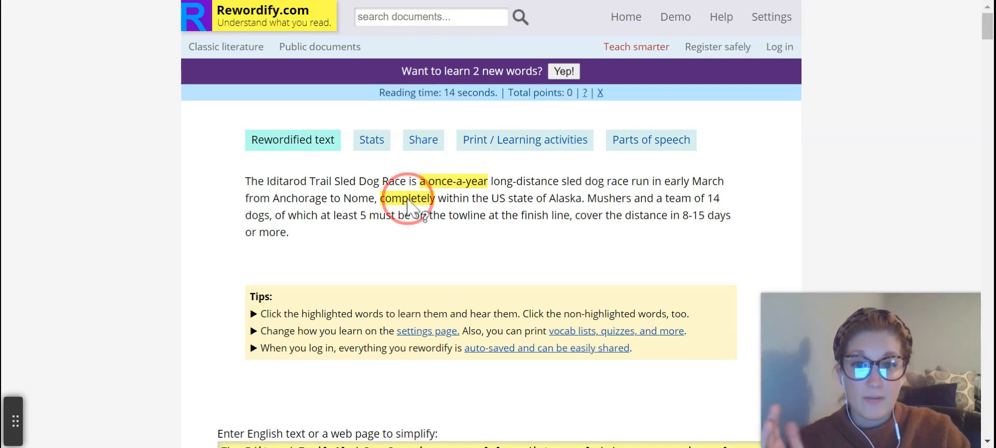
{"action": "left_click", "coordinate": [406, 199]}
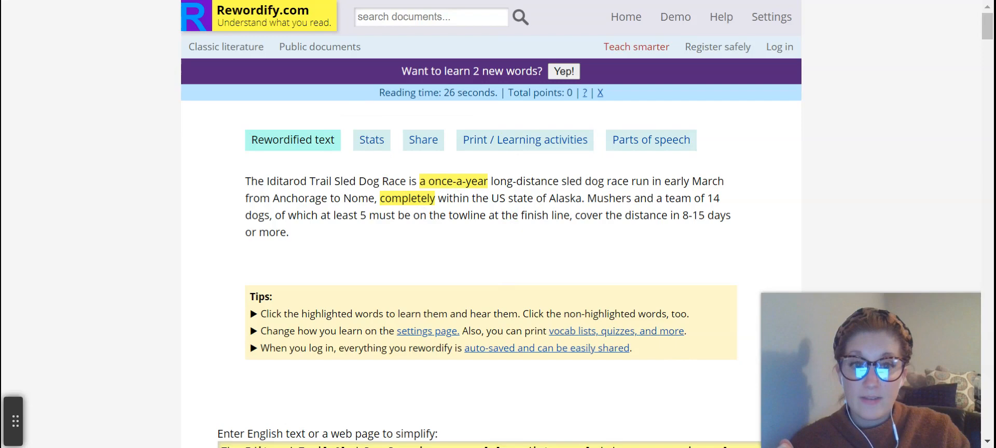
{"action": "left_click", "coordinate": [270, 180]}
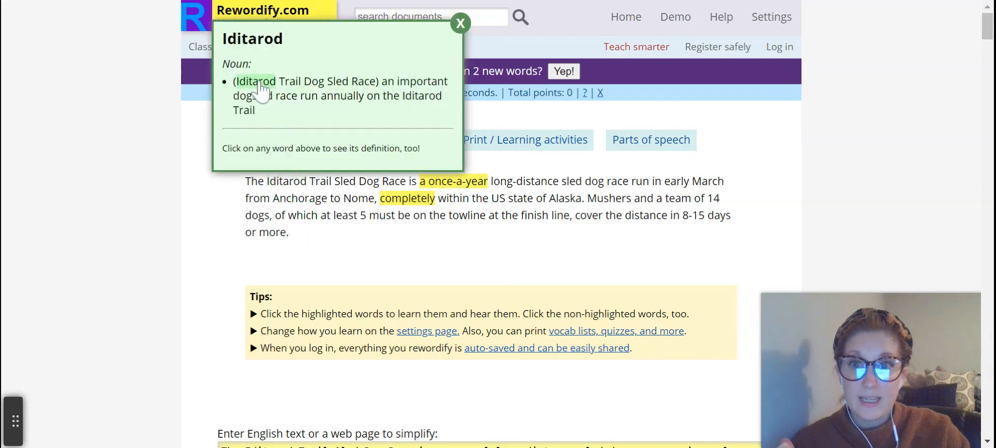
{"action": "left_click", "coordinate": [461, 23]}
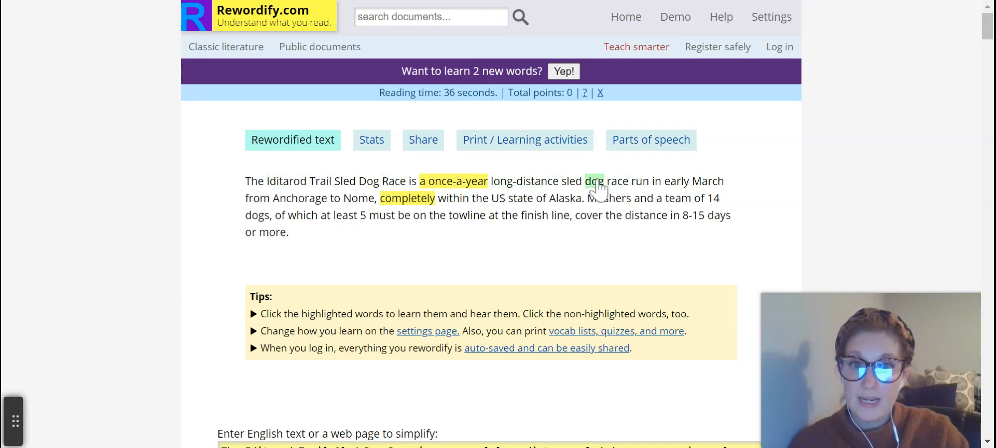
View the definitions of 'dog', then show the Stats view with the 1090 READ score and 11.2 grade level
{"action": "left_click", "coordinate": [594, 181]}
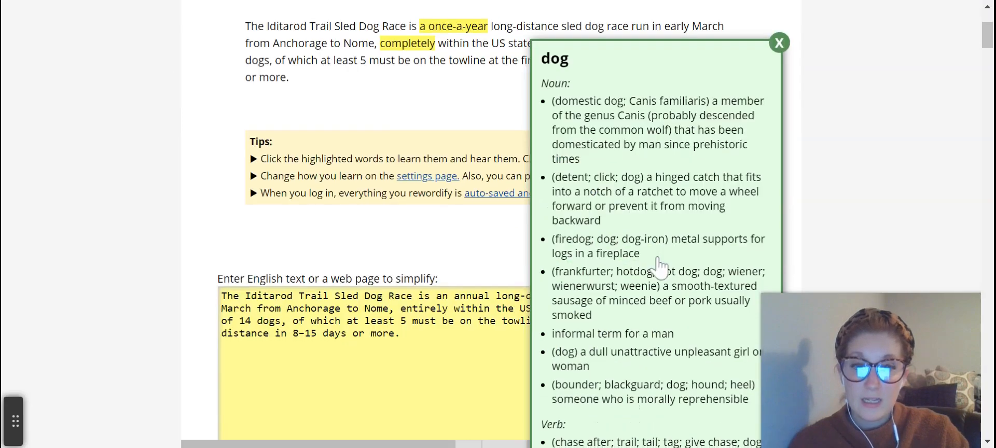
{"action": "scroll", "scroll_direction": "down", "scroll_amount": 3}
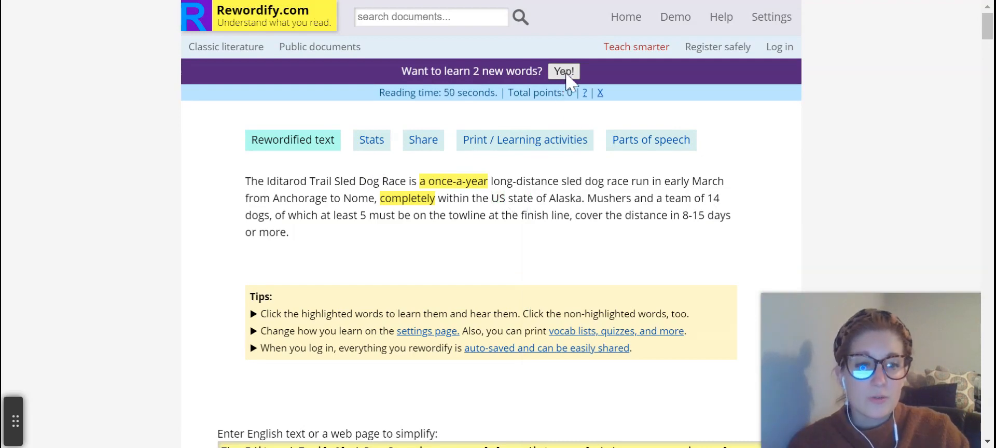
{"action": "left_click", "coordinate": [371, 139]}
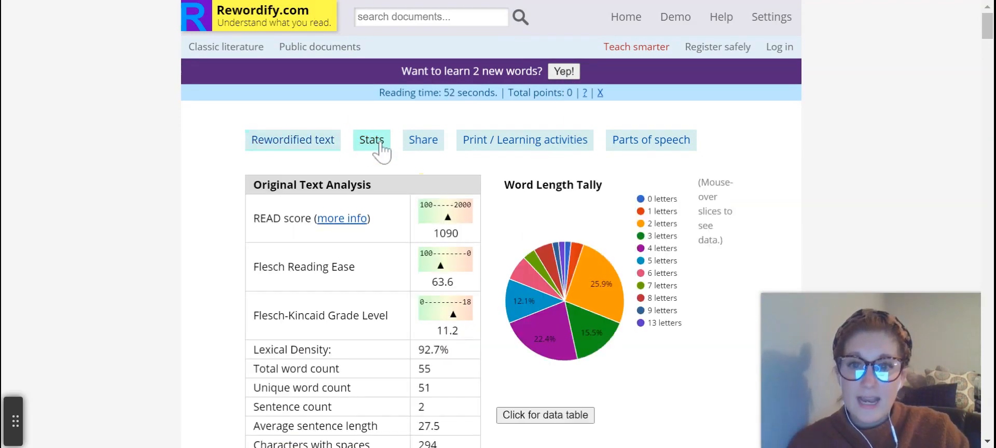
Review the Share and Print / Learning activities options, then switch to the Parts of speech view
{"action": "scroll", "scroll_direction": "down", "scroll_amount": 3}
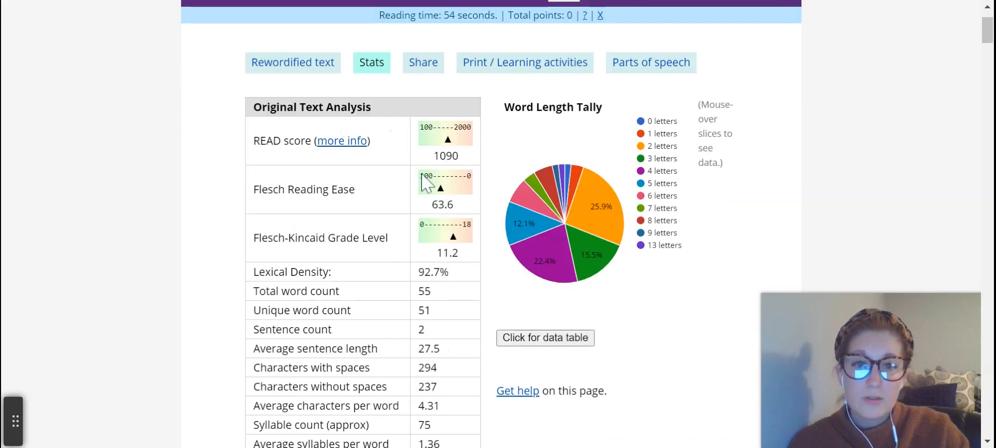
{"action": "mouse_move", "coordinate": [625, 215]}
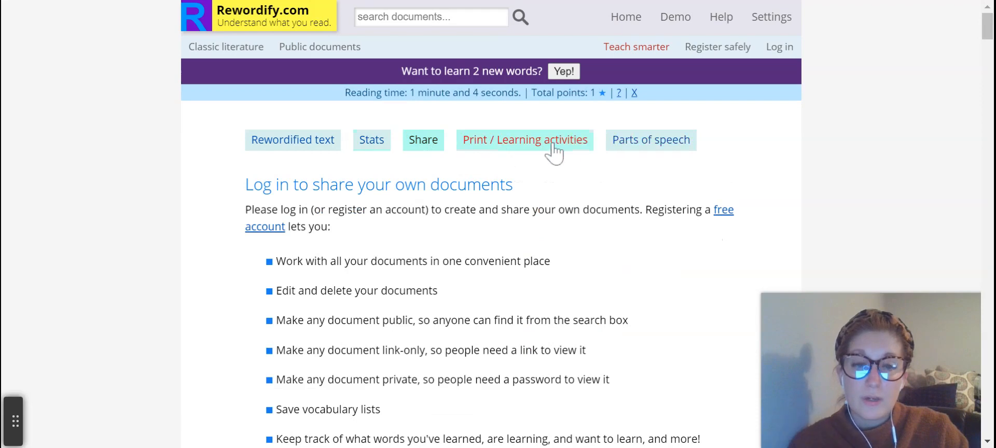
{"action": "left_click", "coordinate": [651, 139]}
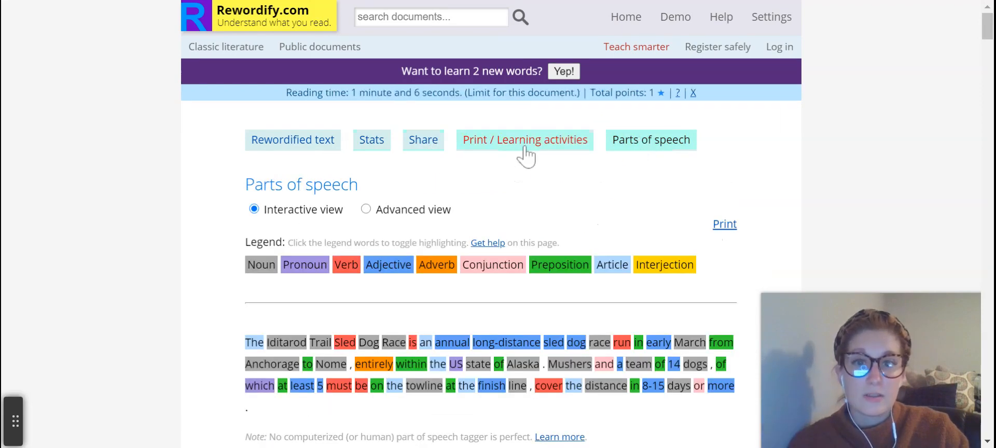
{"action": "left_click", "coordinate": [525, 139]}
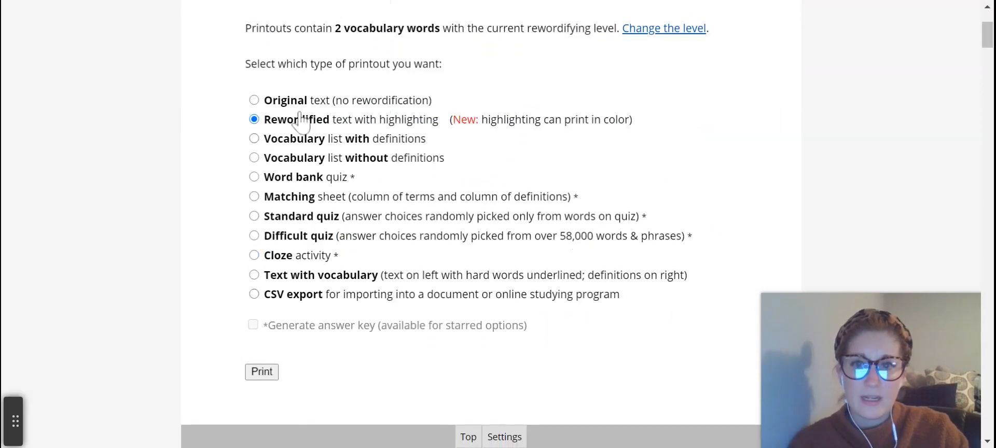
{"action": "mouse_move", "coordinate": [491, 166]}
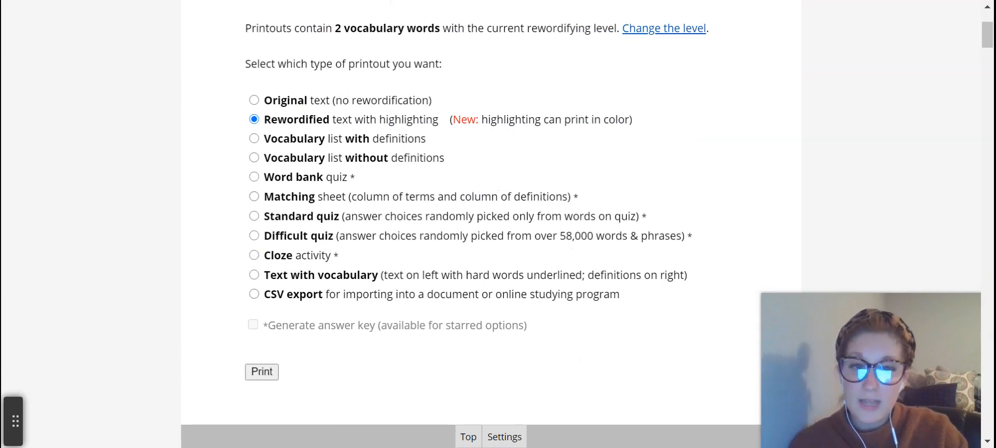
{"action": "mouse_move", "coordinate": [417, 252]}
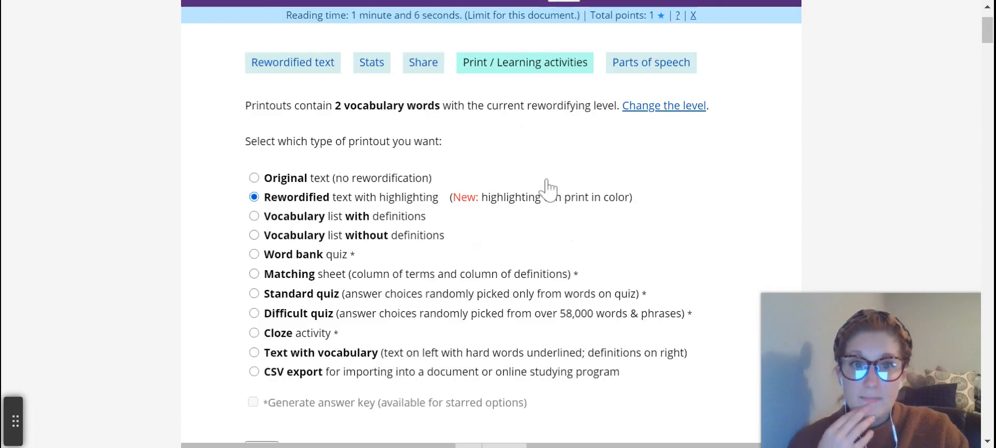
{"action": "left_click", "coordinate": [651, 62]}
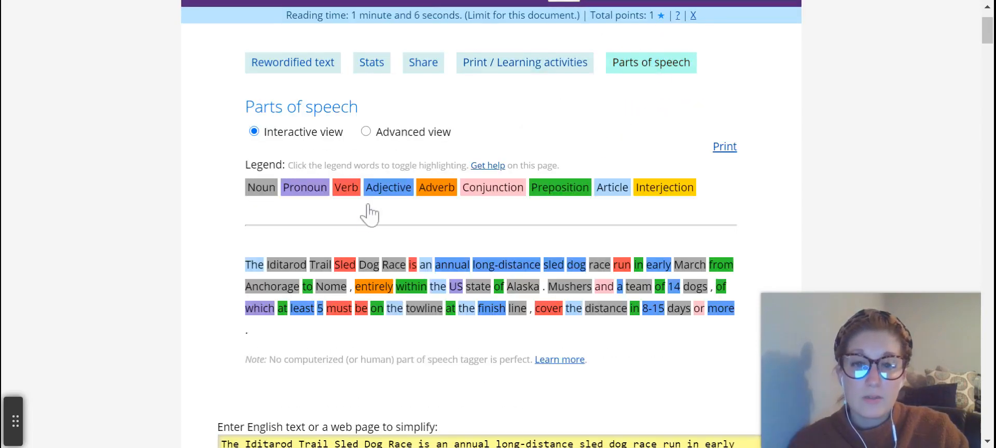
Toggle part-of-speech highlighting and the Advanced/Interactive views, then go to Public documents
{"action": "left_click", "coordinate": [305, 186]}
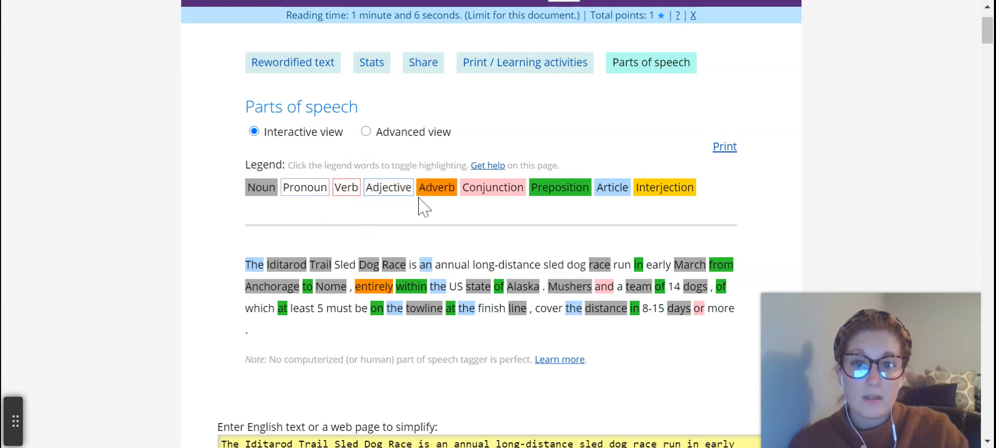
{"action": "left_click", "coordinate": [388, 187]}
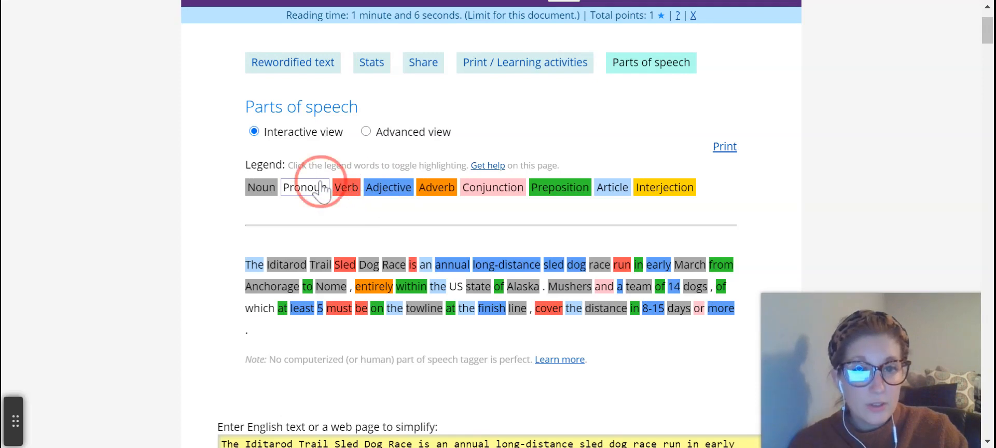
{"action": "left_click", "coordinate": [365, 132]}
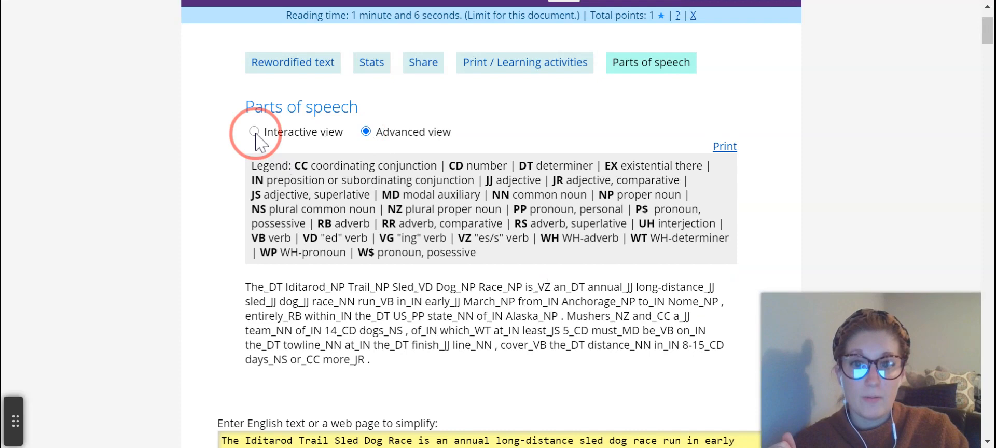
{"action": "left_click", "coordinate": [255, 131]}
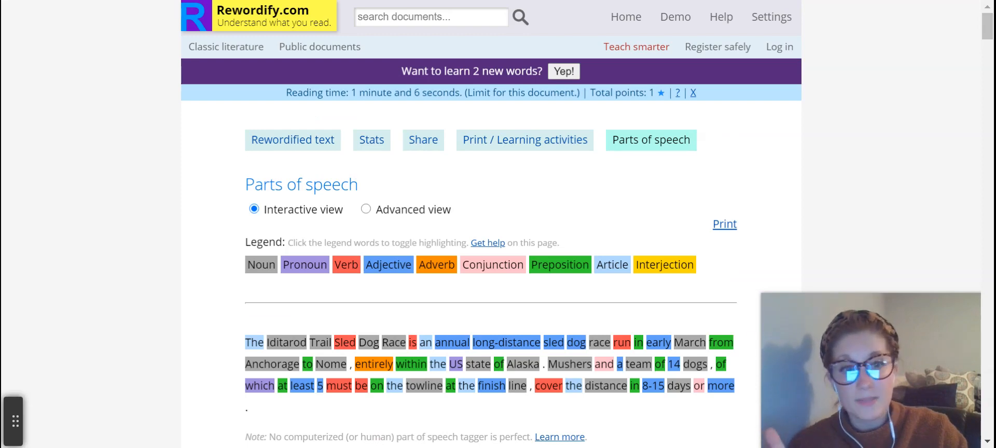
{"action": "mouse_move", "coordinate": [317, 57]}
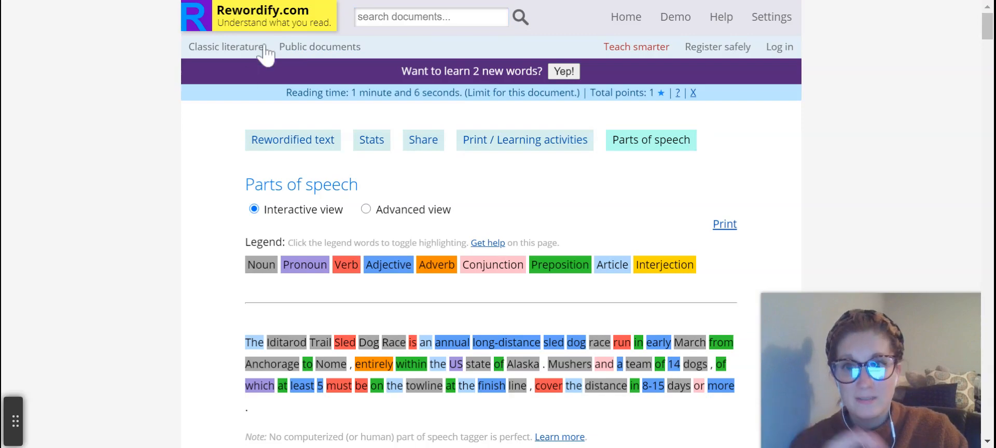
{"action": "left_click", "coordinate": [320, 47]}
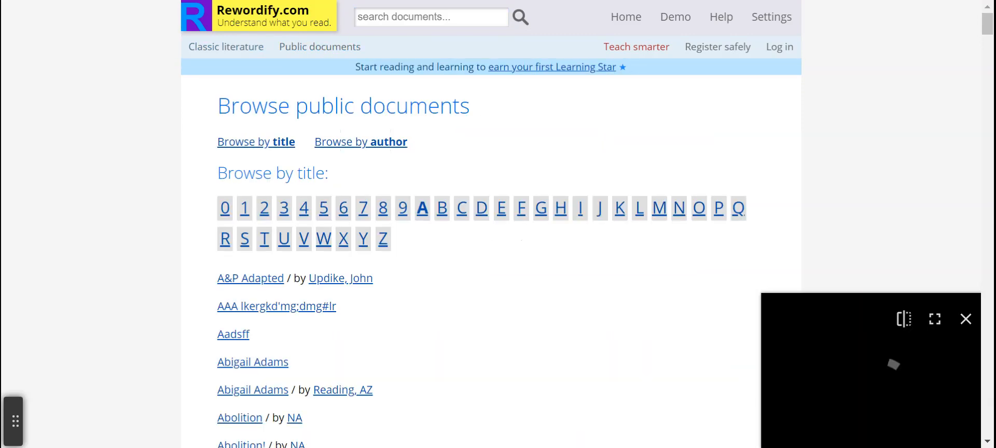
Open the 'About the Declaration of Independence' public document in rewordified form
{"action": "scroll", "scroll_direction": "down", "scroll_amount": 3}
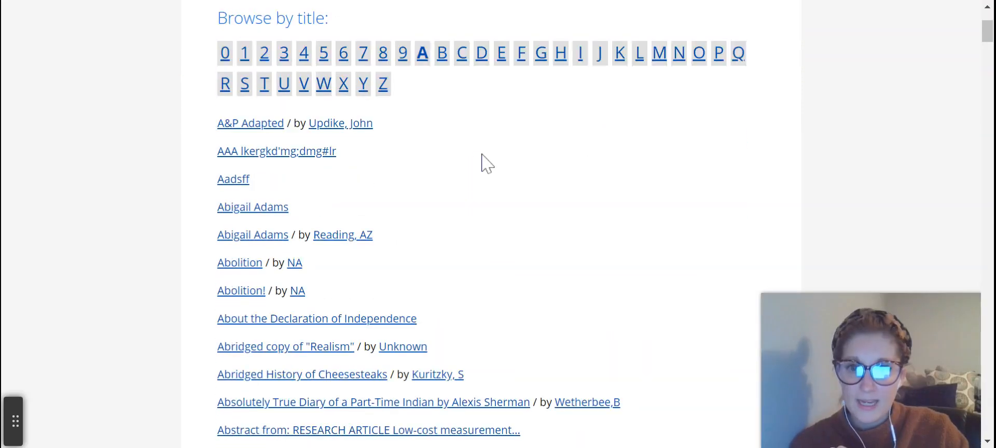
{"action": "scroll", "scroll_direction": "down", "scroll_amount": 3}
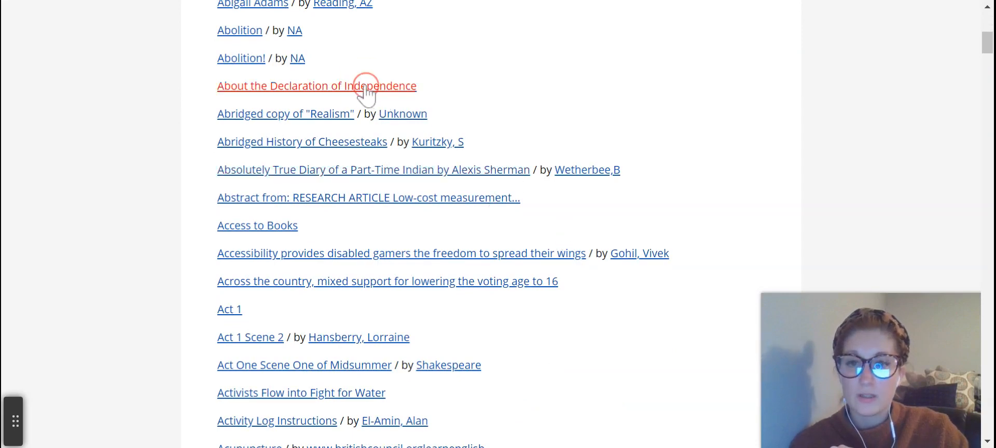
{"action": "left_click", "coordinate": [336, 85]}
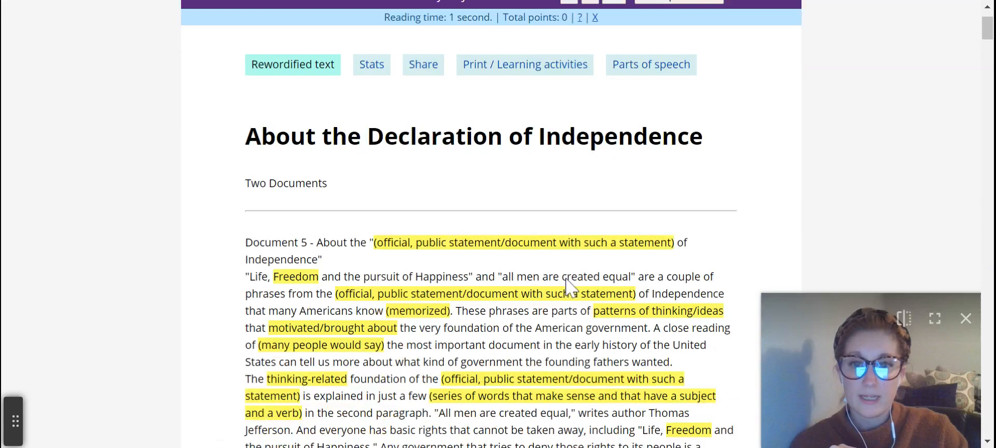
{"action": "scroll", "scroll_direction": "up", "scroll_amount": 3}
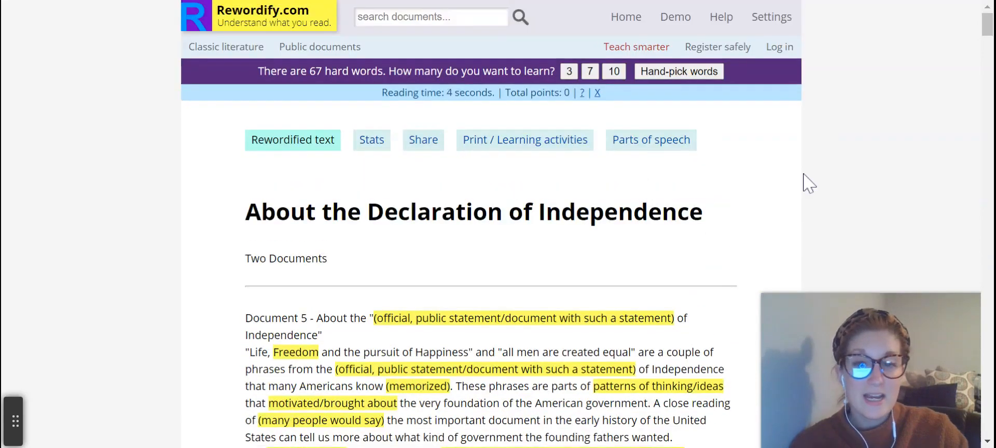
{"action": "scroll", "scroll_direction": "down", "scroll_amount": 3}
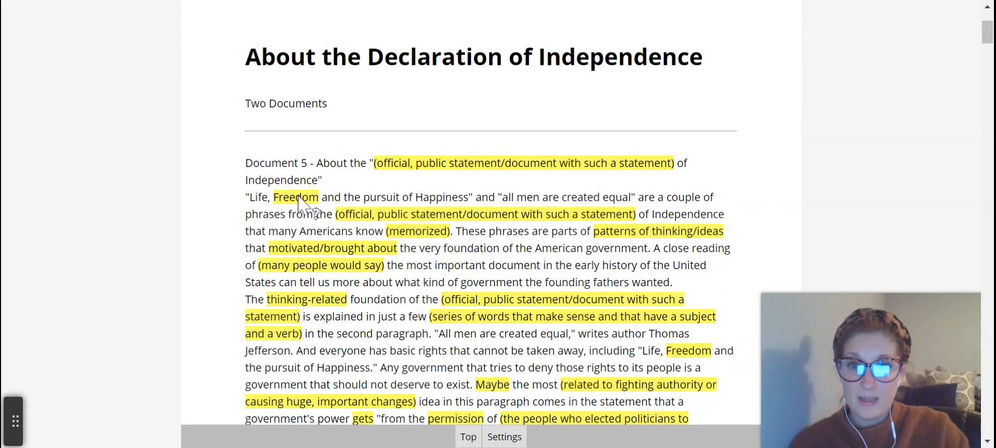
{"action": "left_click", "coordinate": [296, 198]}
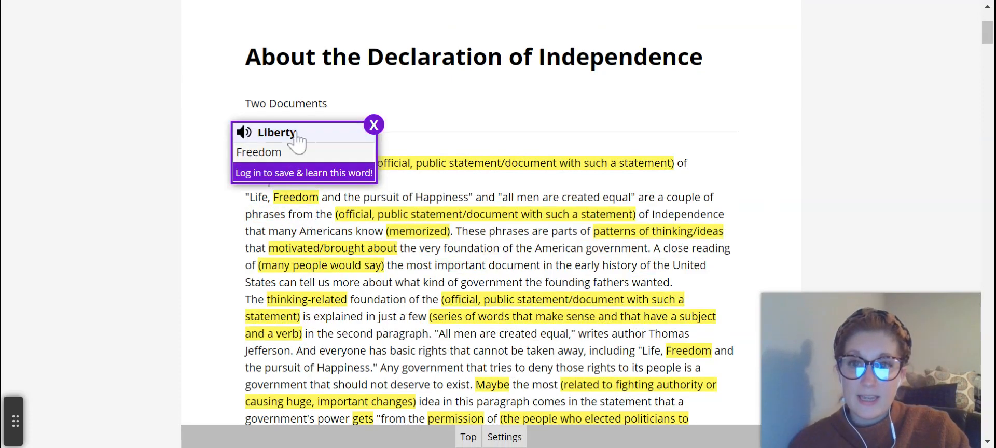
{"action": "mouse_move", "coordinate": [292, 141]}
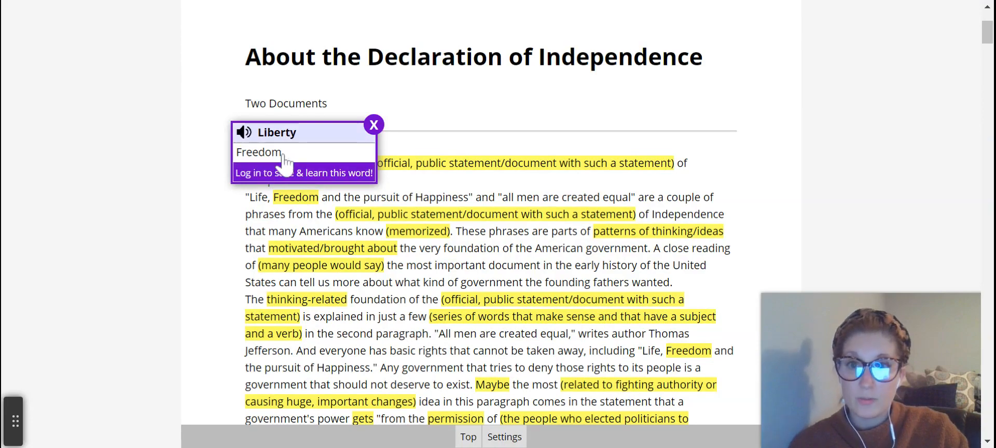
{"action": "left_click", "coordinate": [374, 124]}
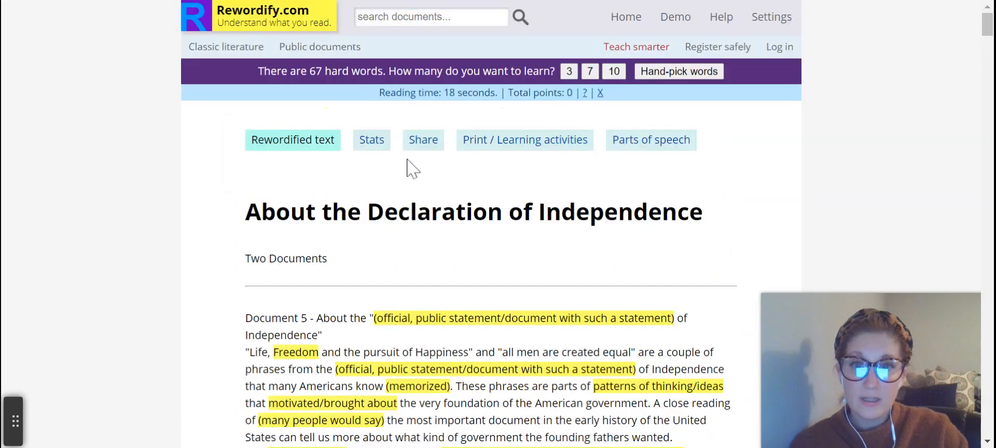
{"action": "mouse_move", "coordinate": [662, 145]}
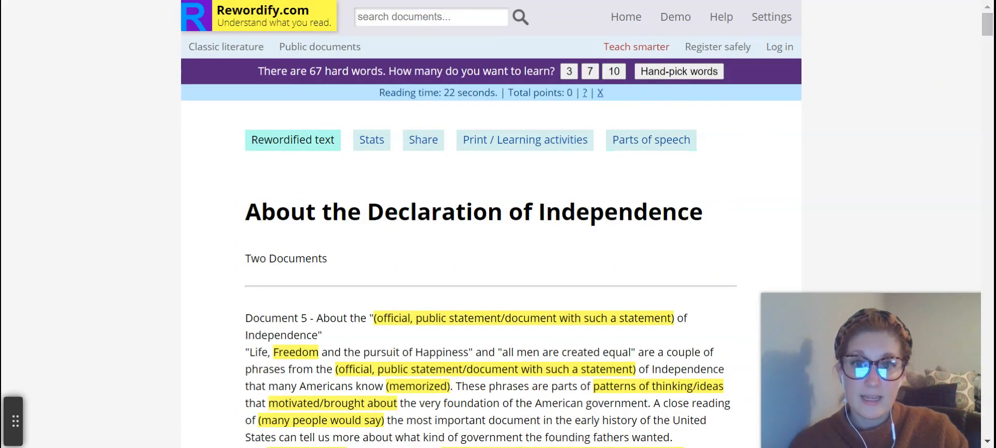
{"action": "mouse_move", "coordinate": [362, 93]}
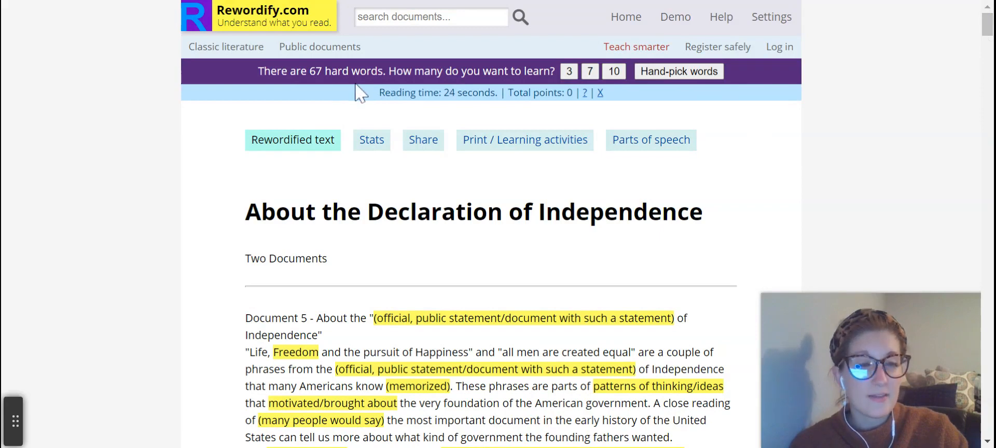
{"action": "mouse_move", "coordinate": [578, 90]}
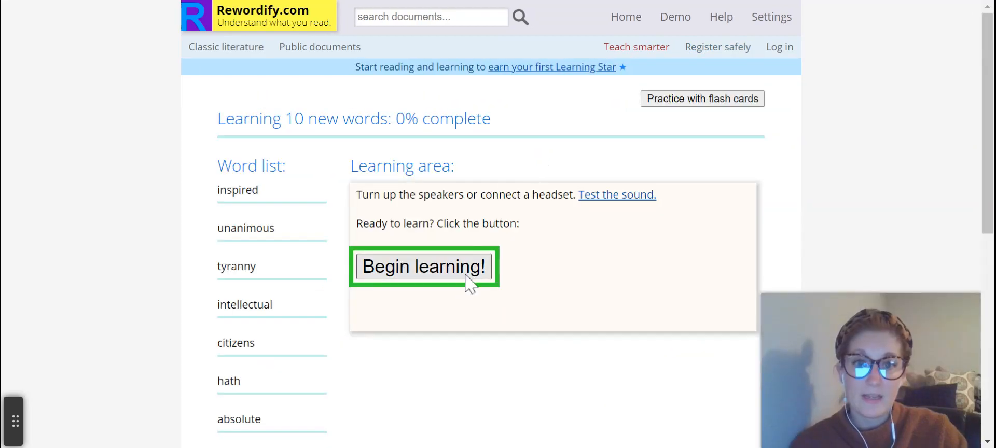
Begin the 10-word session and reach the Listen step for 'inspired' (motivated/brought about), 1% complete
{"action": "scroll", "scroll_direction": "down", "scroll_amount": 3}
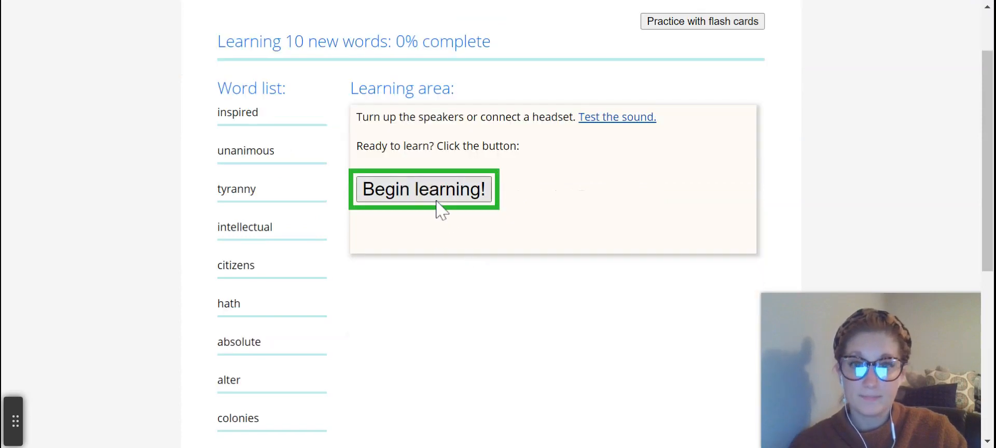
{"action": "left_click", "coordinate": [424, 188]}
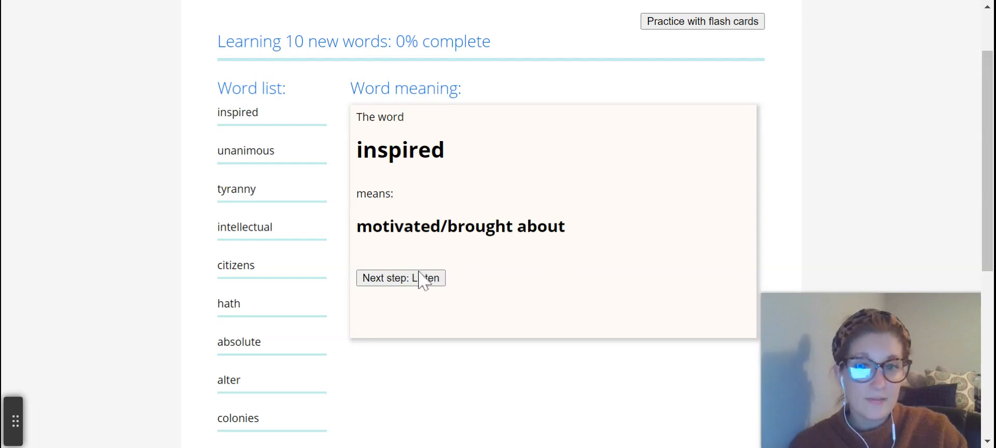
{"action": "left_click", "coordinate": [401, 278]}
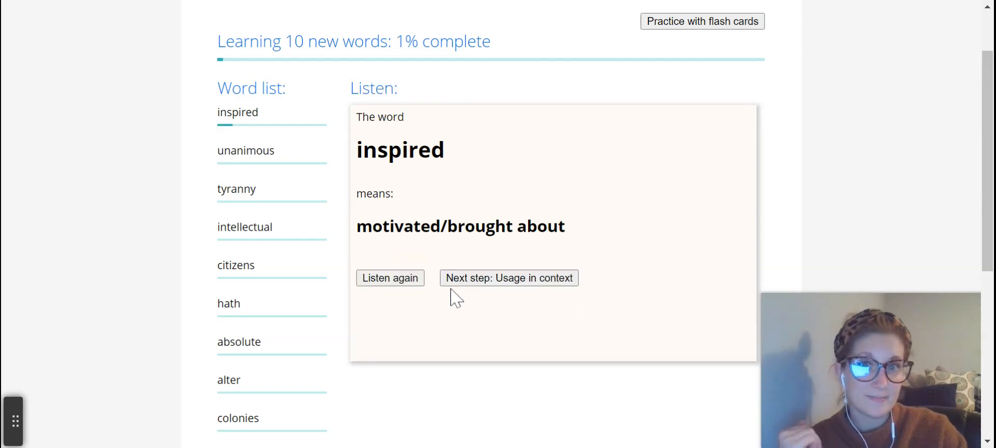
{"action": "mouse_move", "coordinate": [435, 357]}
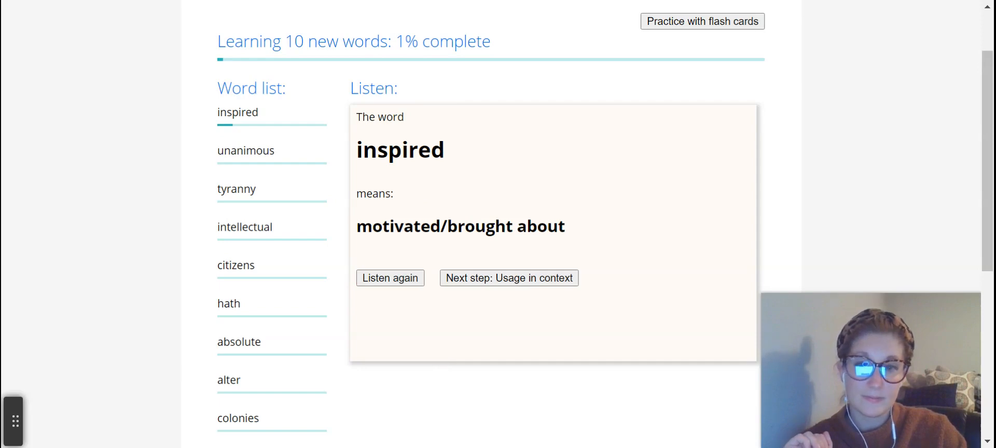
{"action": "left_click", "coordinate": [494, 288]}
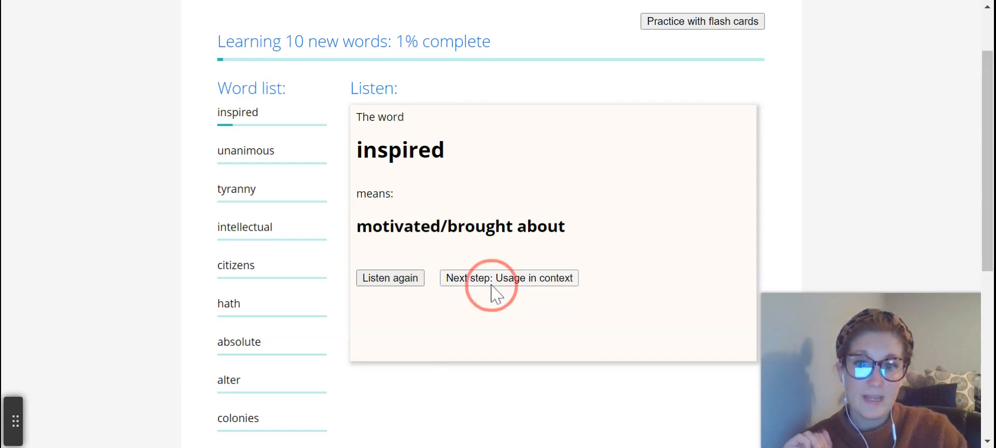
Advance to 'inspired' used in a Declaration passage at 3%, and follow the 'here.' link for more information
{"action": "left_click", "coordinate": [509, 278]}
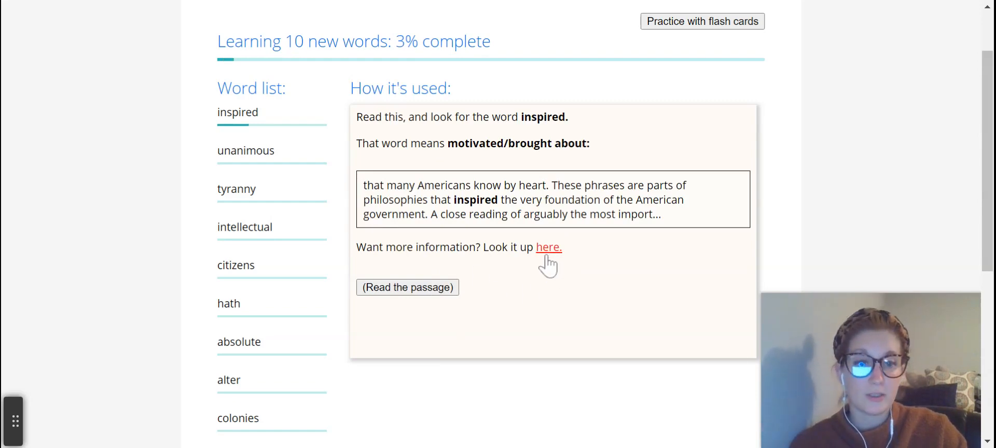
{"action": "left_click", "coordinate": [407, 287]}
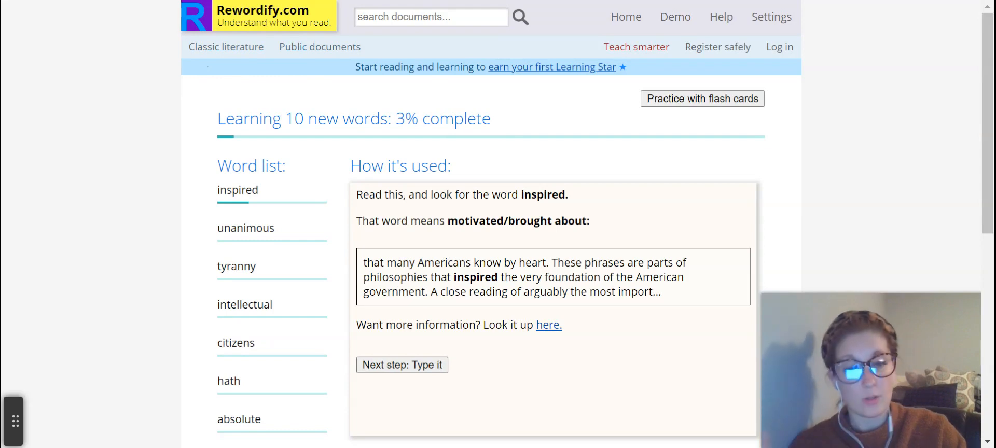
{"action": "scroll", "scroll_direction": "down", "scroll_amount": 3}
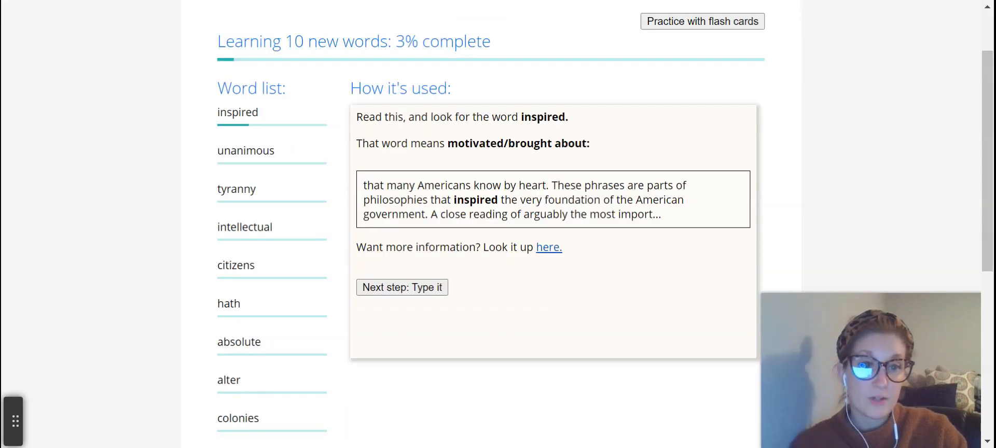
{"action": "mouse_move", "coordinate": [709, 188]}
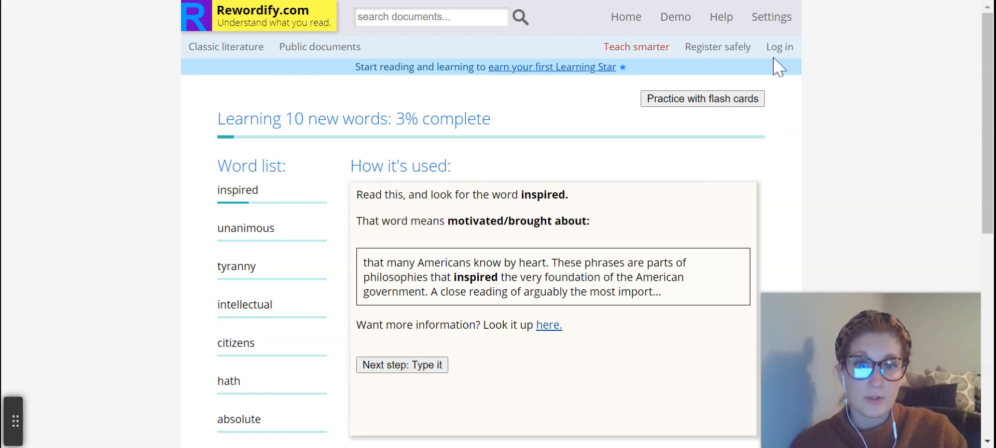
{"action": "mouse_move", "coordinate": [784, 145]}
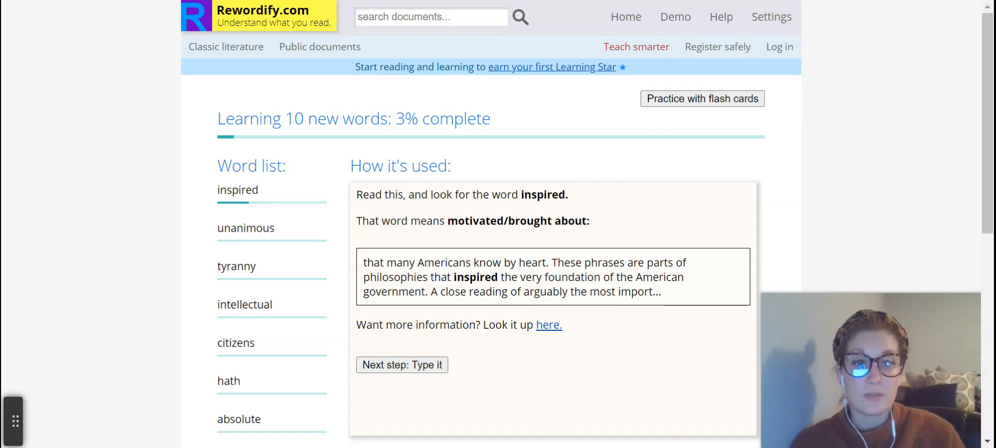
{"action": "mouse_move", "coordinate": [602, 99]}
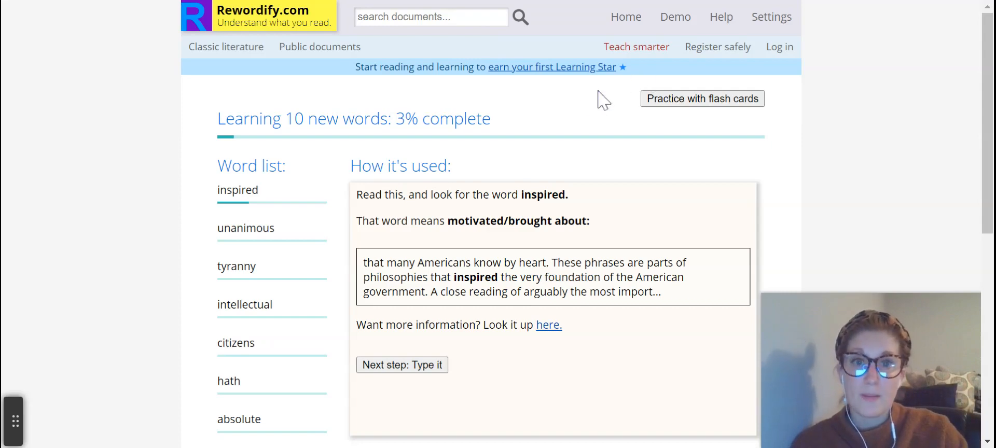
{"action": "mouse_move", "coordinate": [578, 109]}
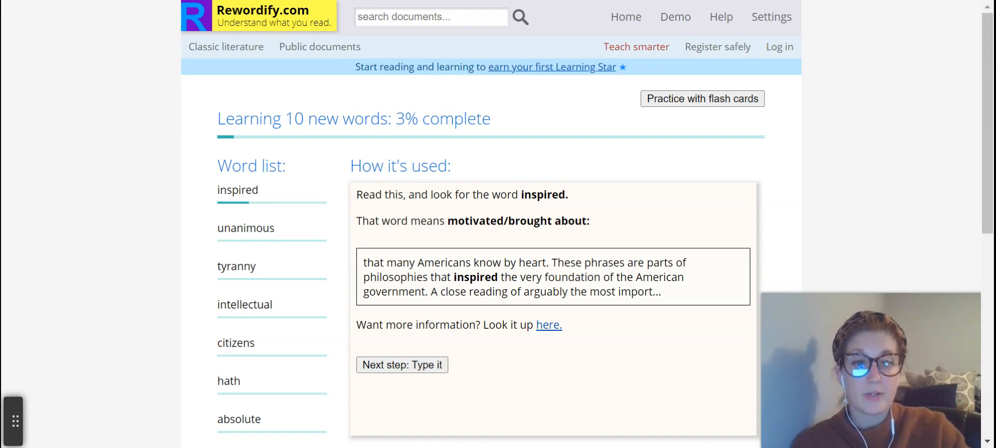
{"action": "mouse_move", "coordinate": [646, 82]}
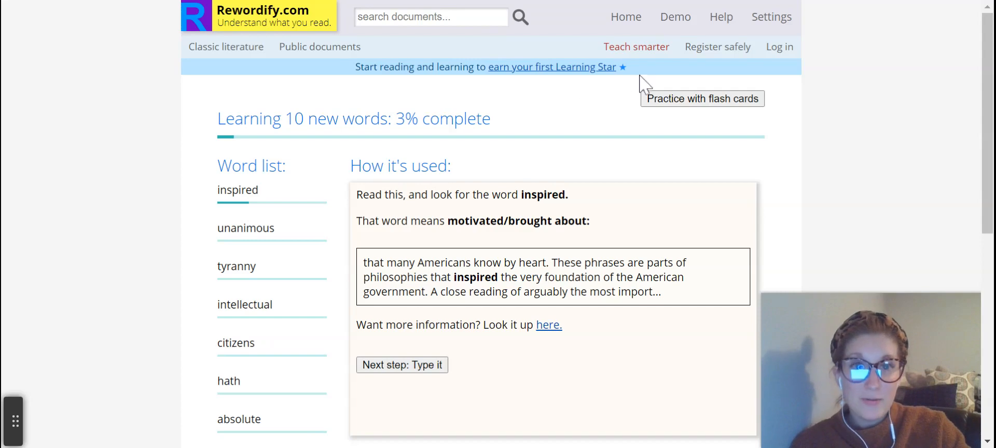
{"action": "mouse_move", "coordinate": [697, 10]}
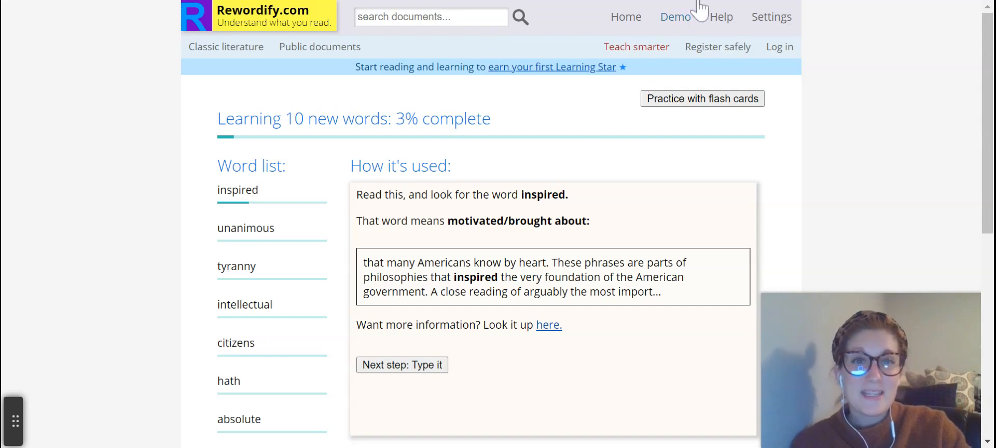